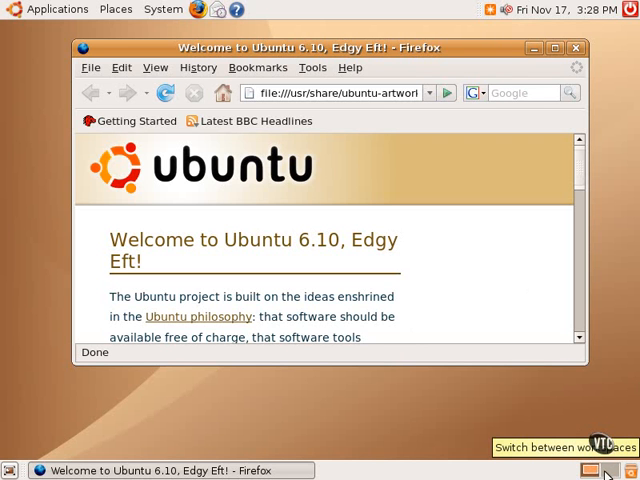
mouse_move(539, 402)
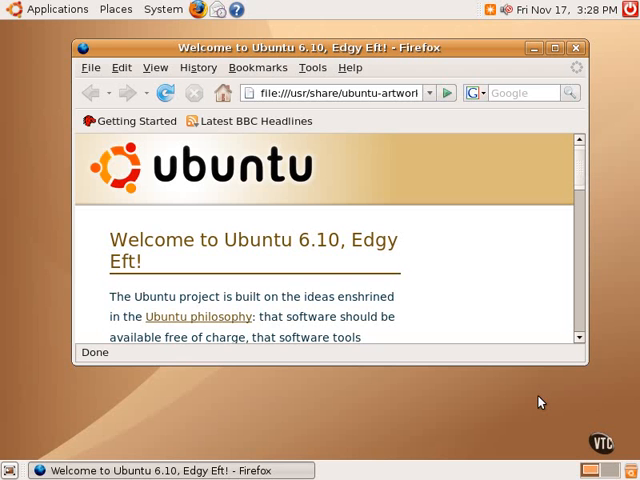
mouse_move(608, 450)
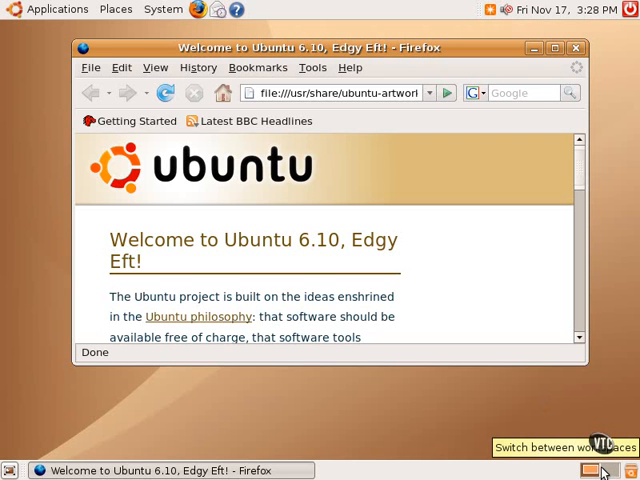
mouse_move(483, 375)
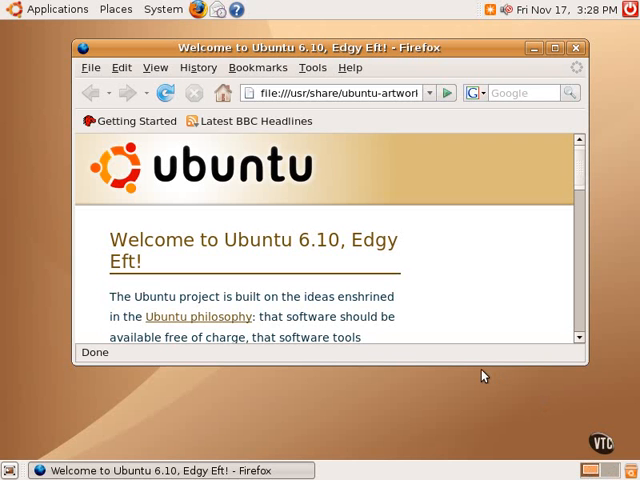
mouse_move(463, 348)
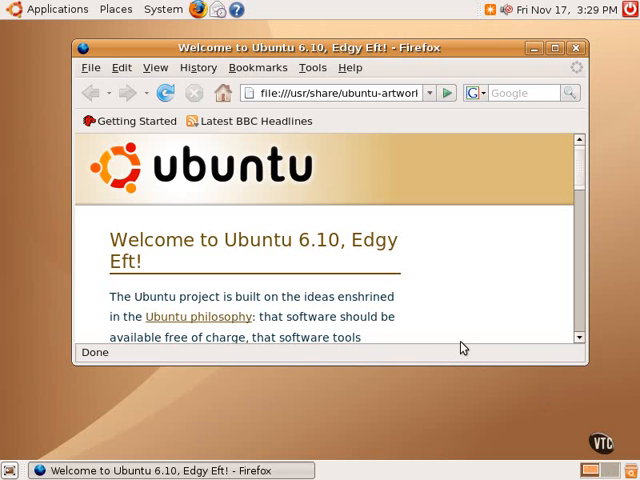
mouse_move(572, 459)
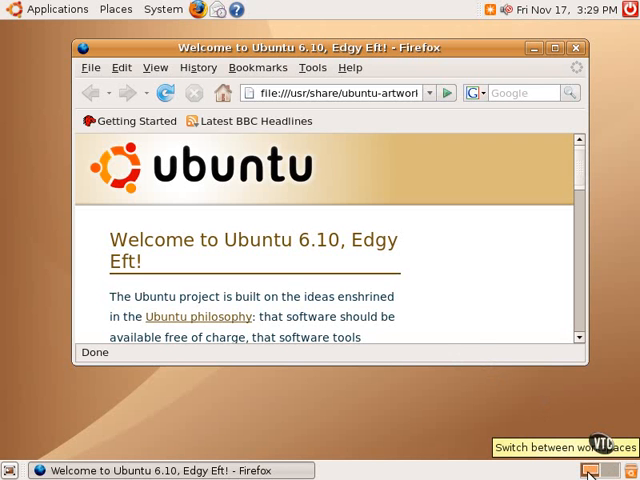
mouse_move(480, 349)
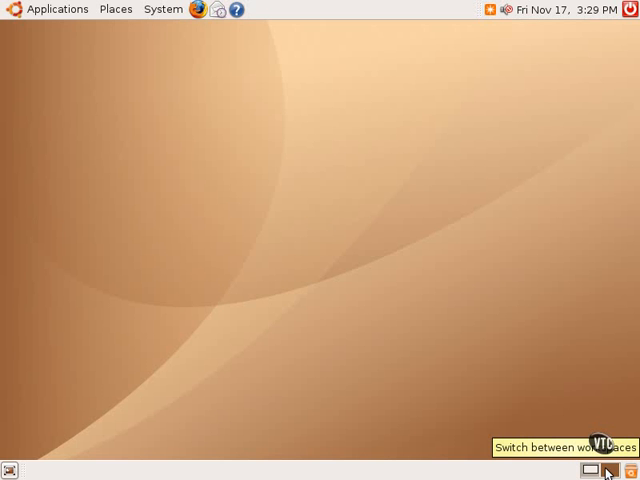
mouse_move(213, 33)
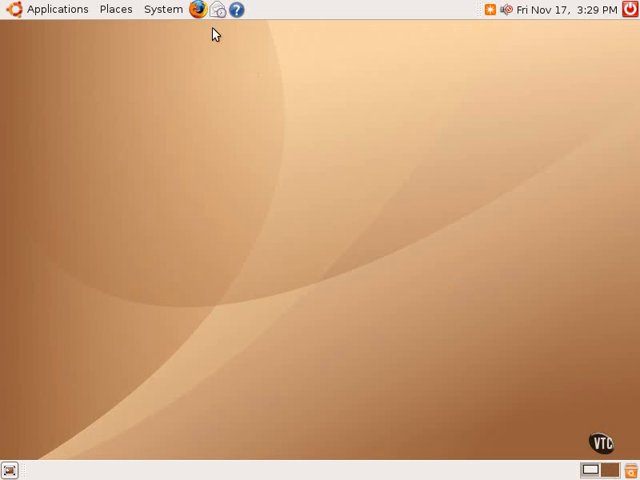
Step: Launch Blackjack from the Applications Games menu on workspace 2
left_click(57, 9)
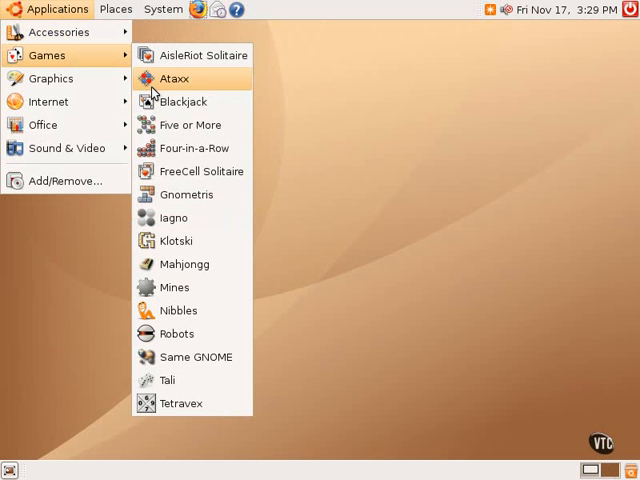
left_click(182, 101)
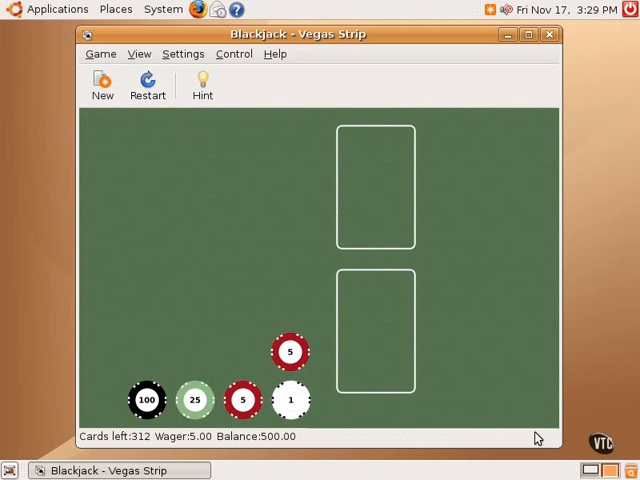
mouse_move(560, 460)
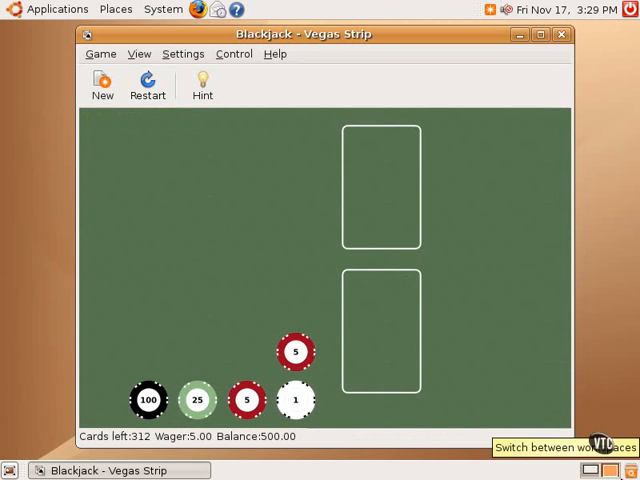
mouse_move(514, 159)
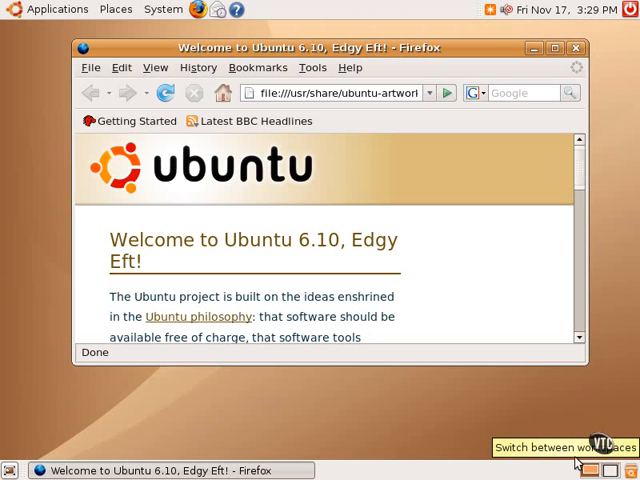
mouse_move(443, 344)
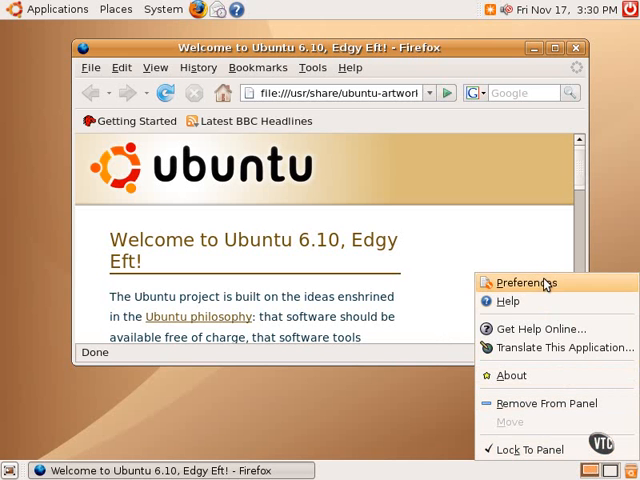
Step: Bring up the workspace switcher preferences from the first workspace
left_click(525, 282)
type("4")
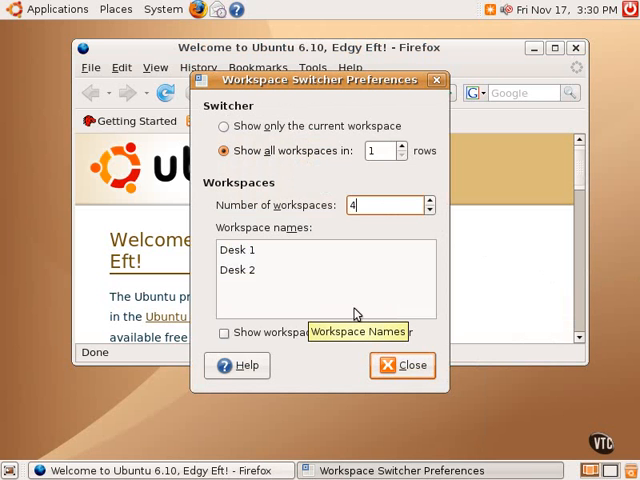
mouse_move(232, 263)
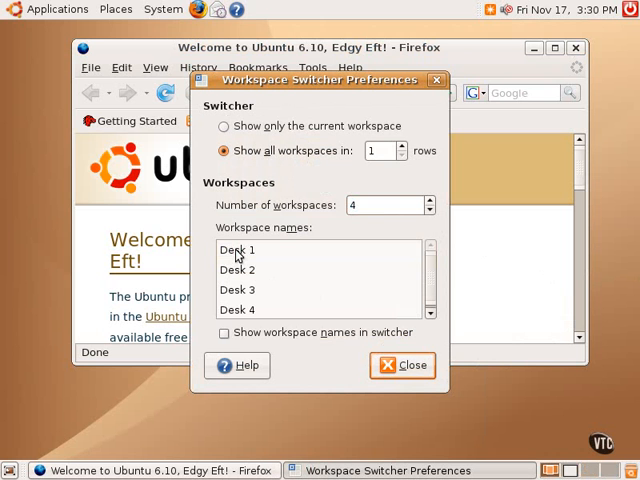
Step: Rename the first two workspaces to Work and Play
left_click(237, 250)
type("W")
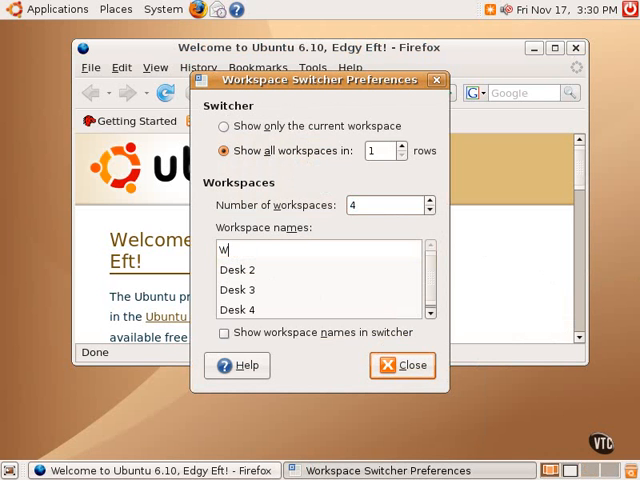
type("ork")
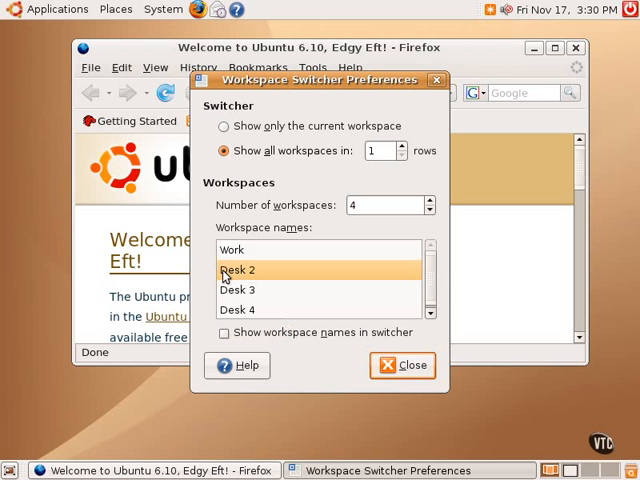
double_click(238, 270)
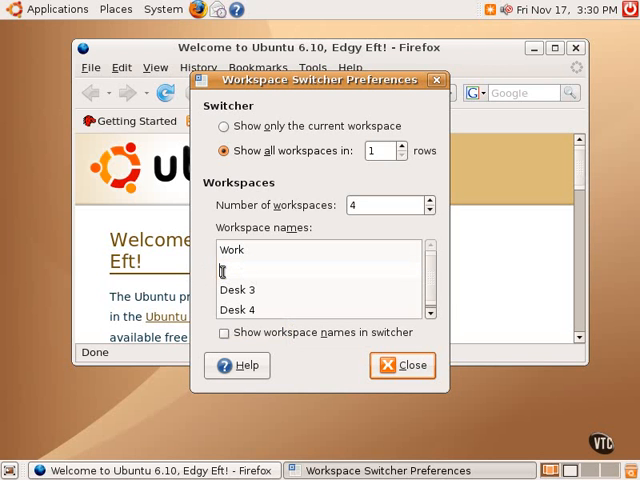
type("Play")
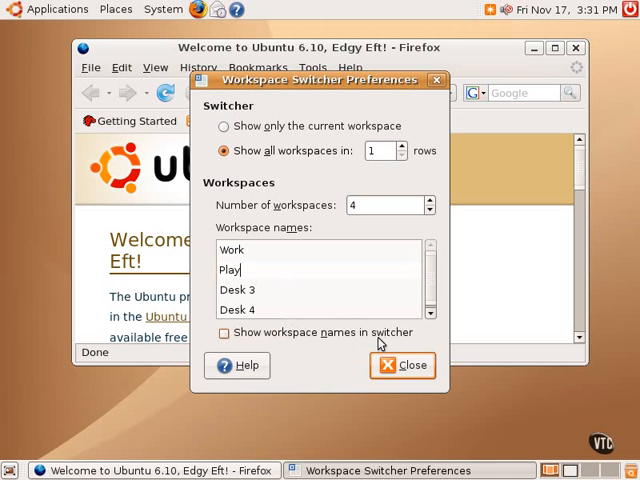
Step: Toggle 'Show workspace names in switcher' on and off, then close preferences
left_click(225, 332)
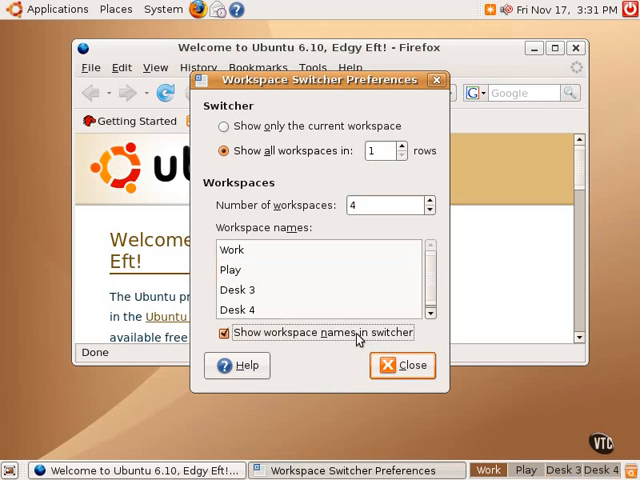
left_click(224, 332)
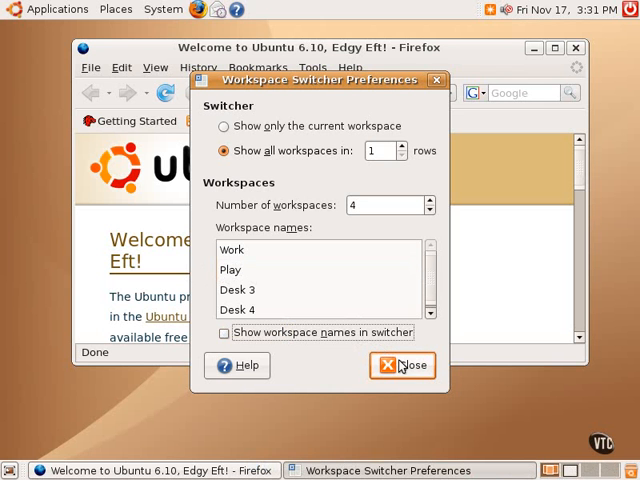
left_click(402, 365)
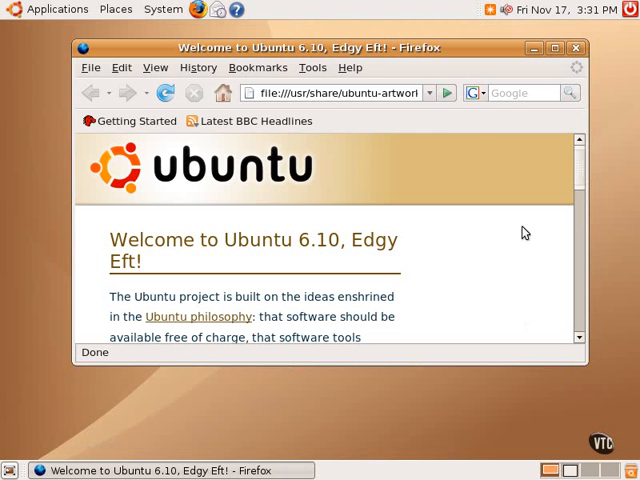
mouse_move(463, 131)
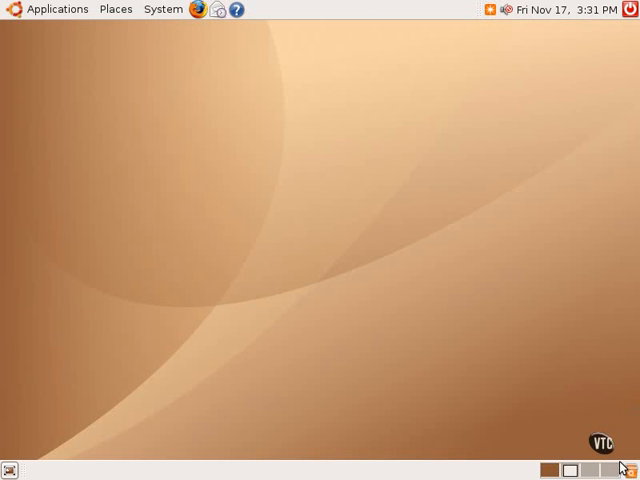
mouse_move(321, 182)
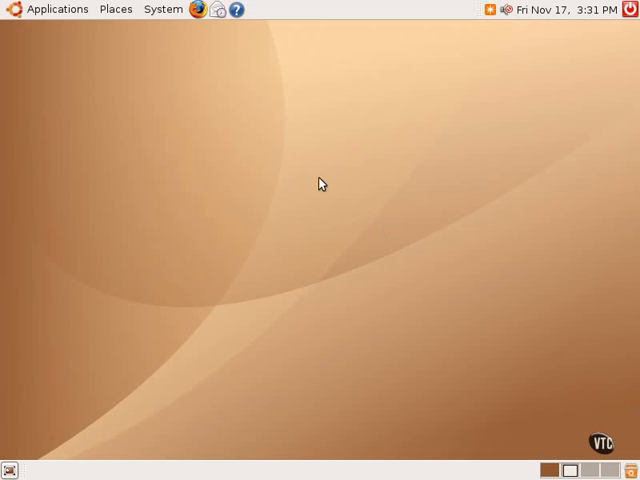
mouse_move(57, 9)
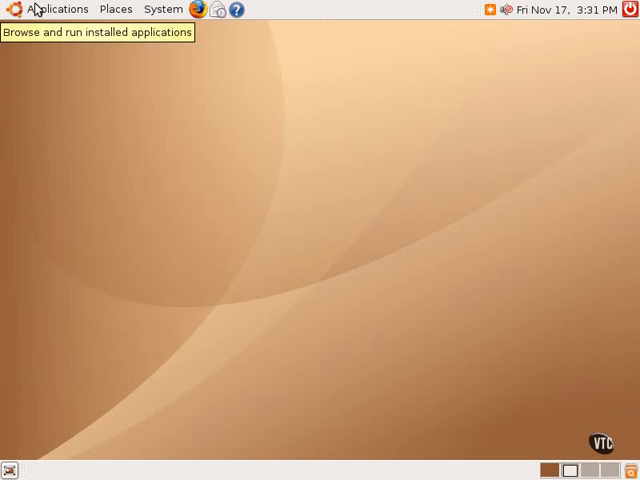
Step: Drag Blackjack from the Applications Games menu onto the empty desktop
left_click(56, 9)
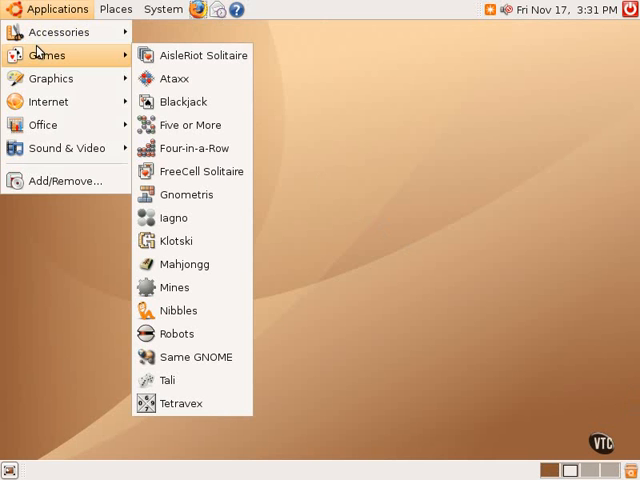
mouse_move(183, 101)
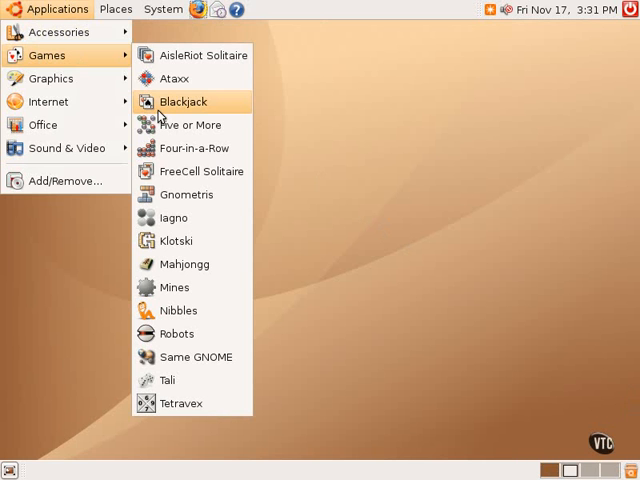
left_click(182, 101)
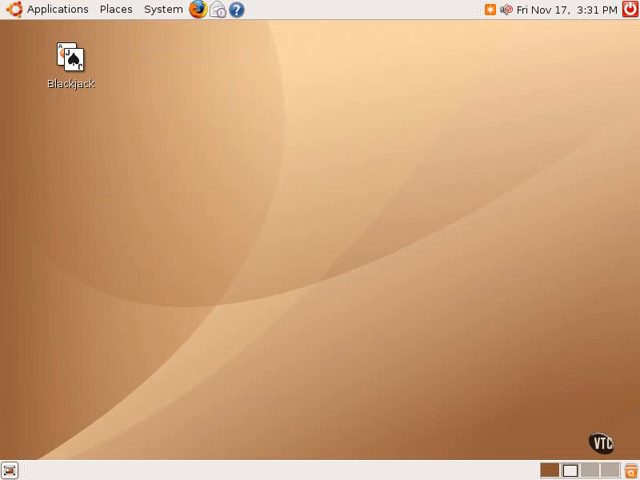
Step: Move the Blackjack desktop shortcut to the Trash via its context menu
right_click(68, 60)
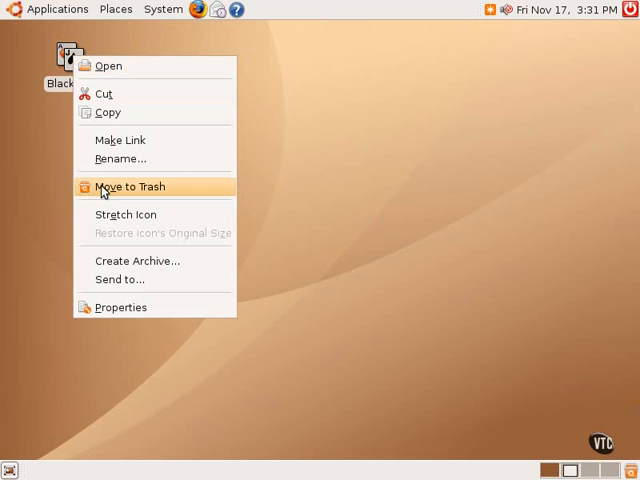
left_click(131, 187)
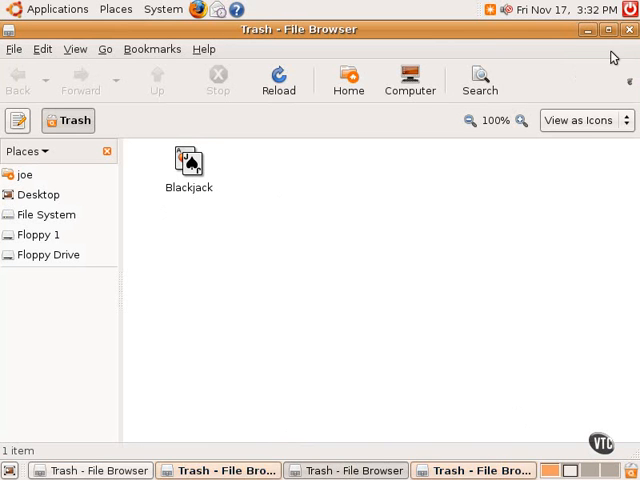
Step: Close all three Trash File Browser windows
left_click(632, 29)
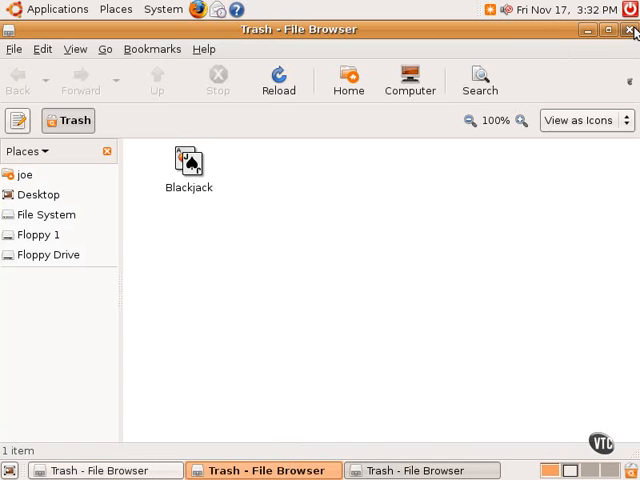
left_click(635, 30)
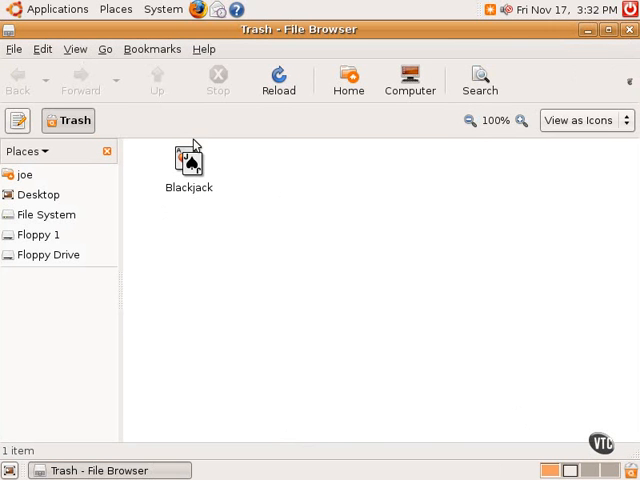
mouse_move(630, 25)
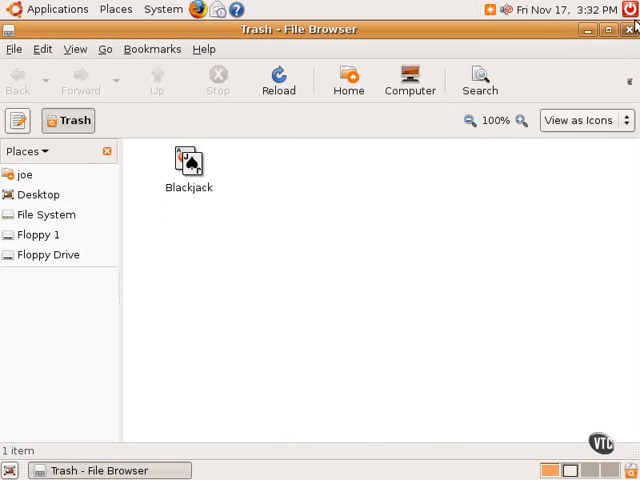
left_click(632, 29)
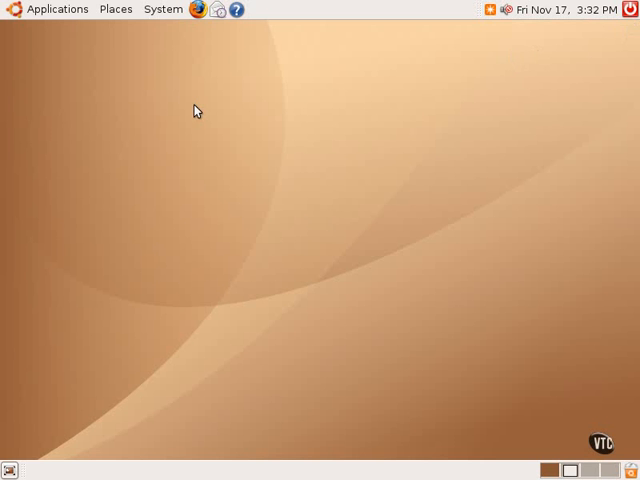